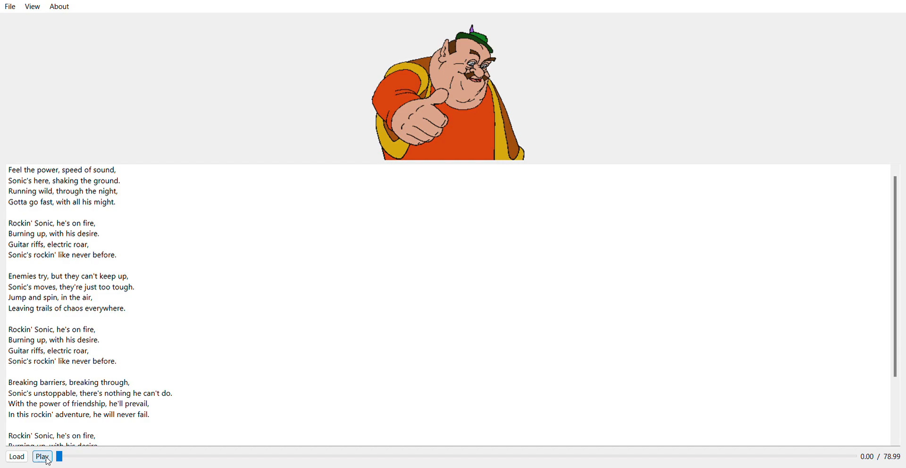
Step: Start text-to-speech playback of the Sonic lyrics from the beginning
click(42, 457)
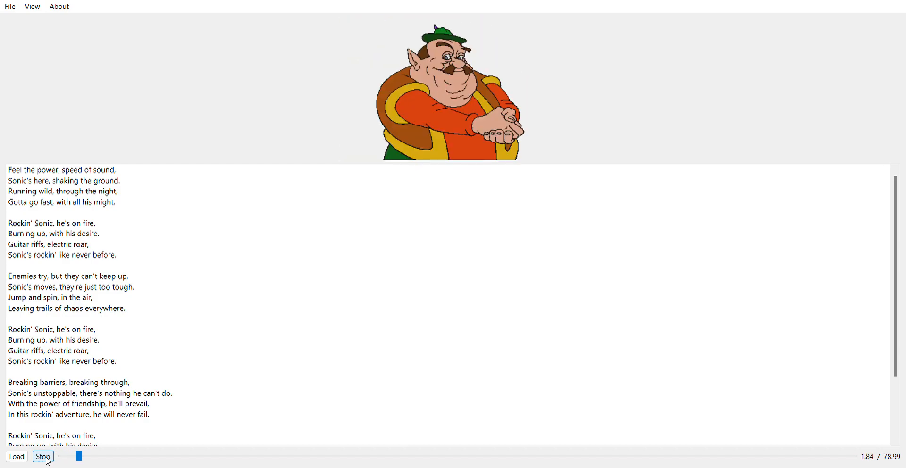